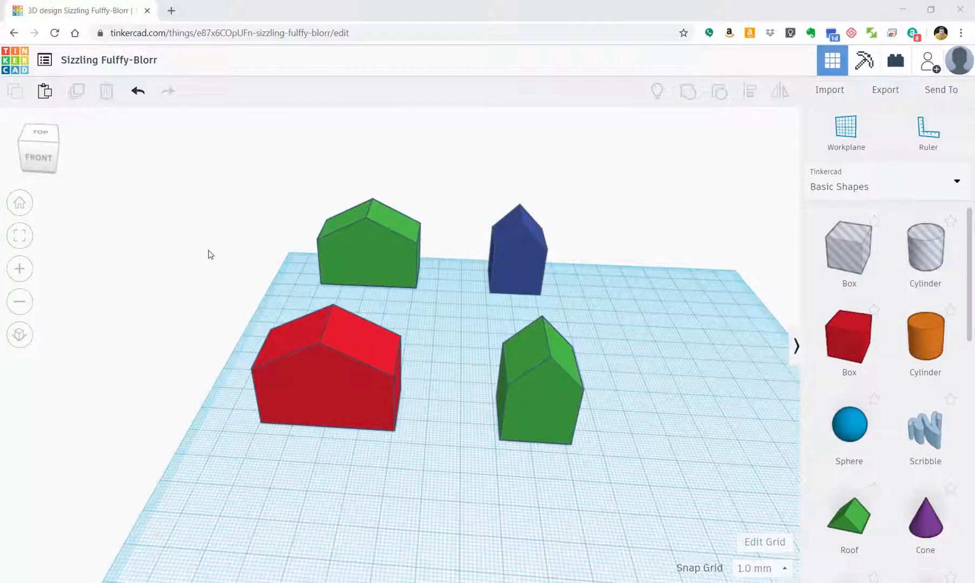
pyautogui.moveTo(442, 379)
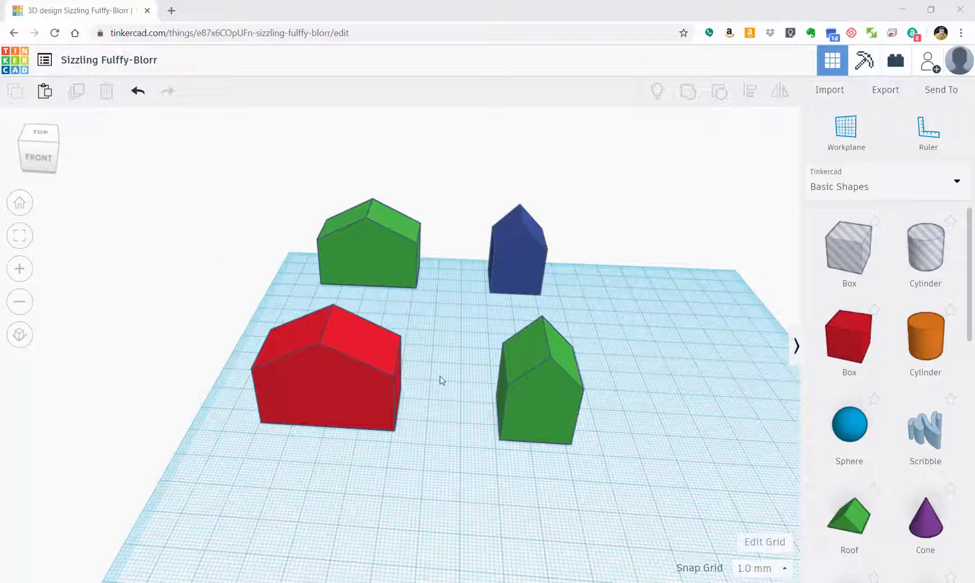
pyautogui.moveTo(470, 330)
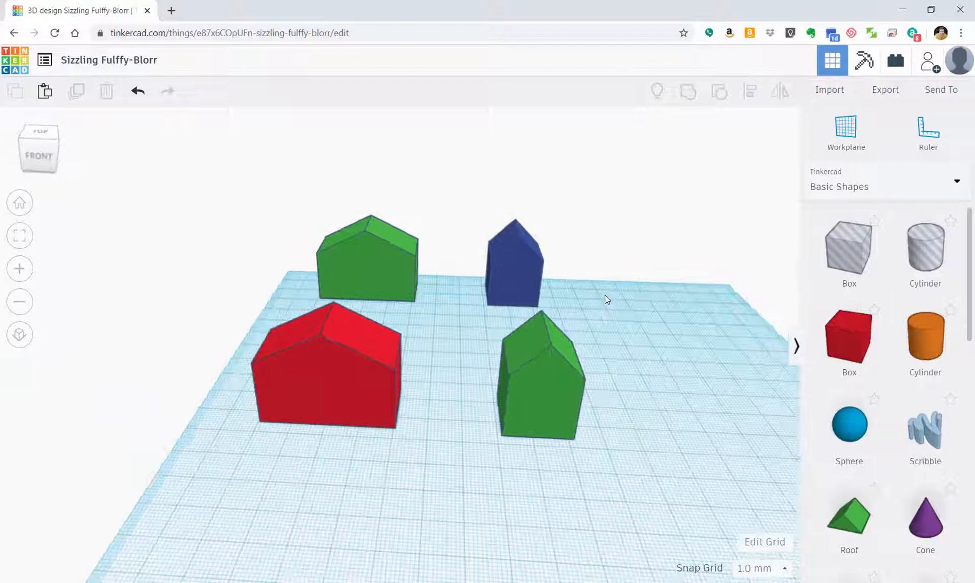
# Step: Ungroup the front house into its red box base and green roof
pyautogui.click(538, 379)
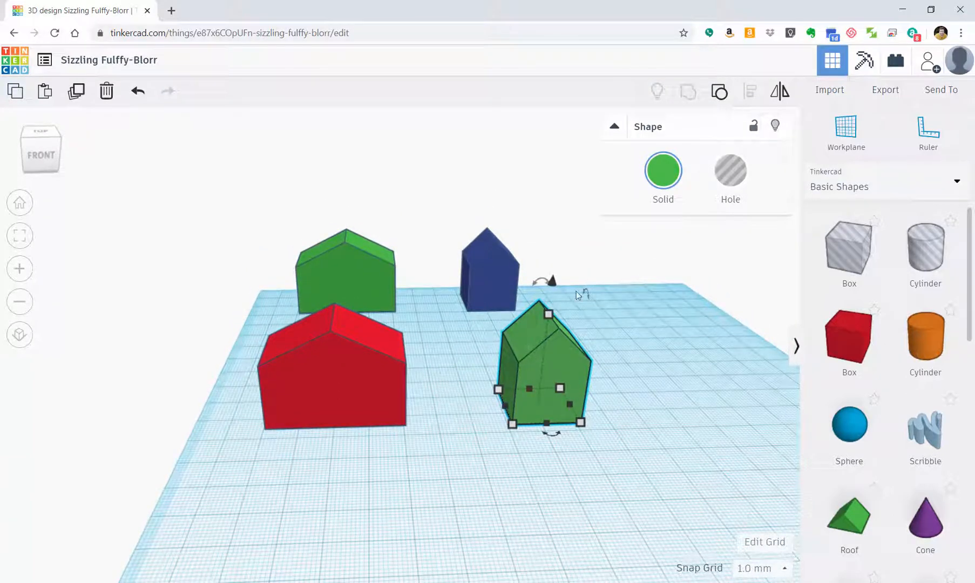
pyautogui.moveTo(719, 92)
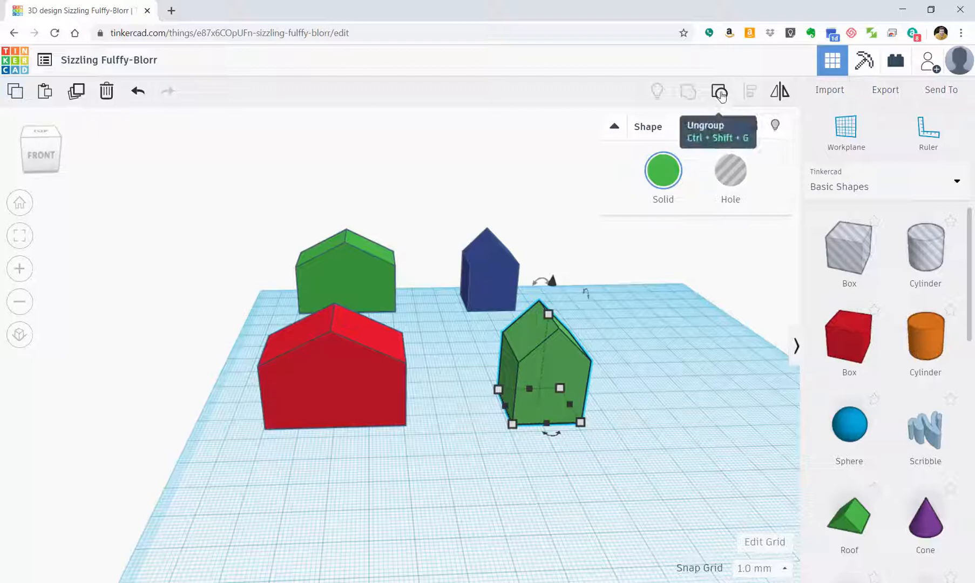
pyautogui.click(719, 92)
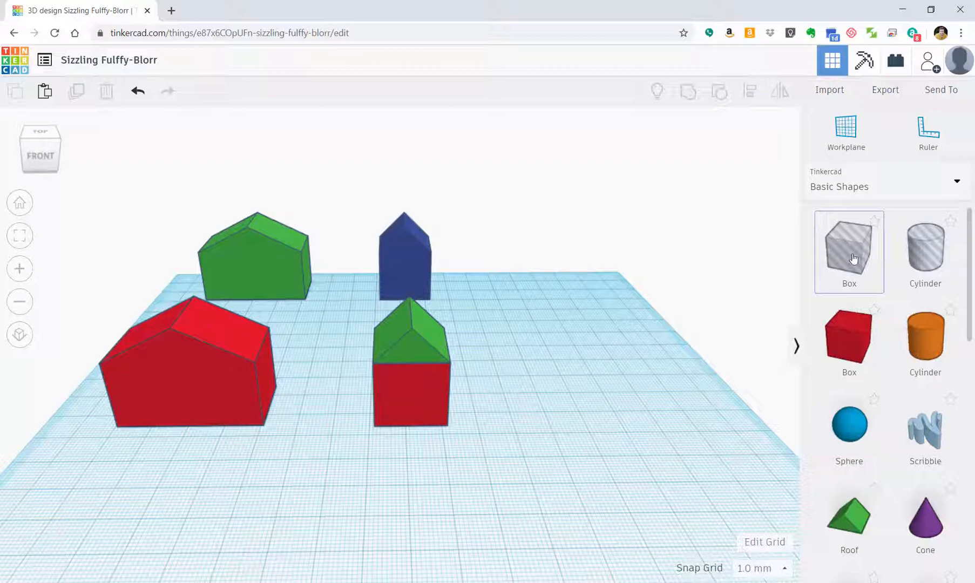
# Step: Place a hole box beside the red base and set its length to 18 mm
pyautogui.click(848, 252)
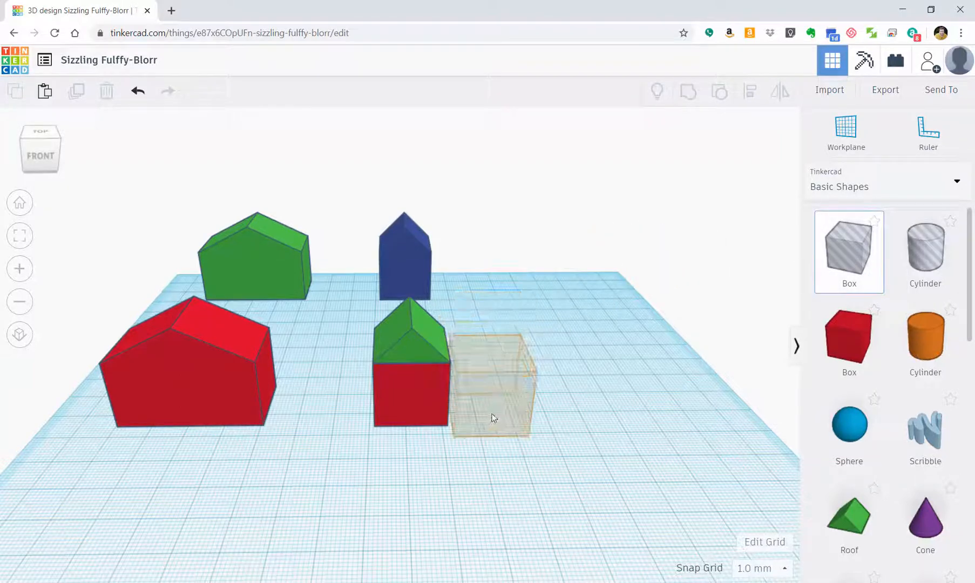
pyautogui.click(492, 410)
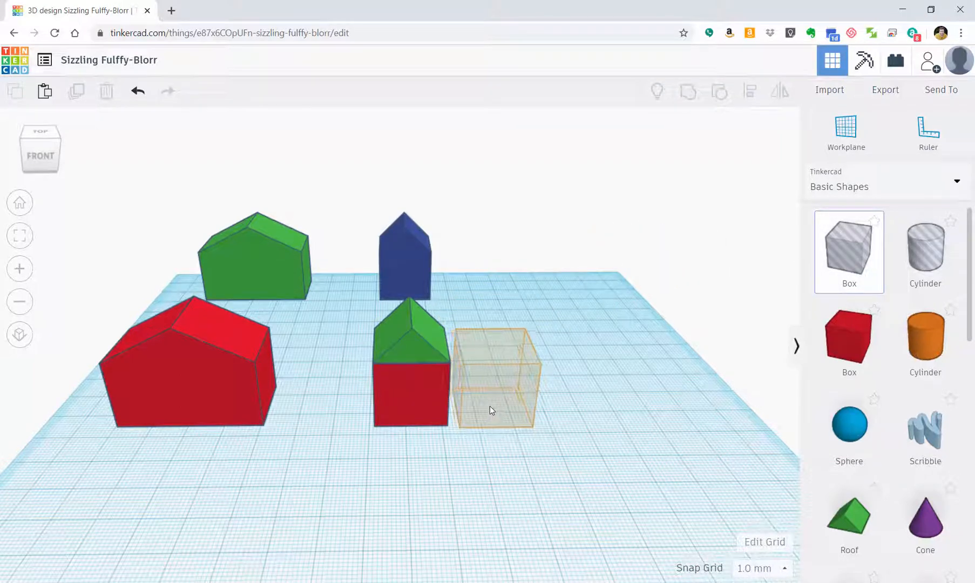
pyautogui.click(493, 379)
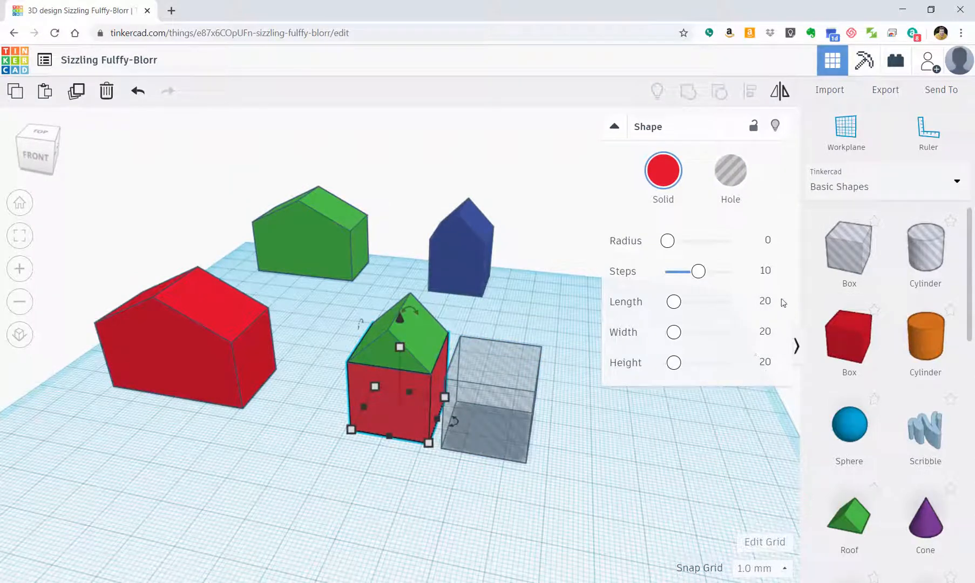
pyautogui.moveTo(494, 431)
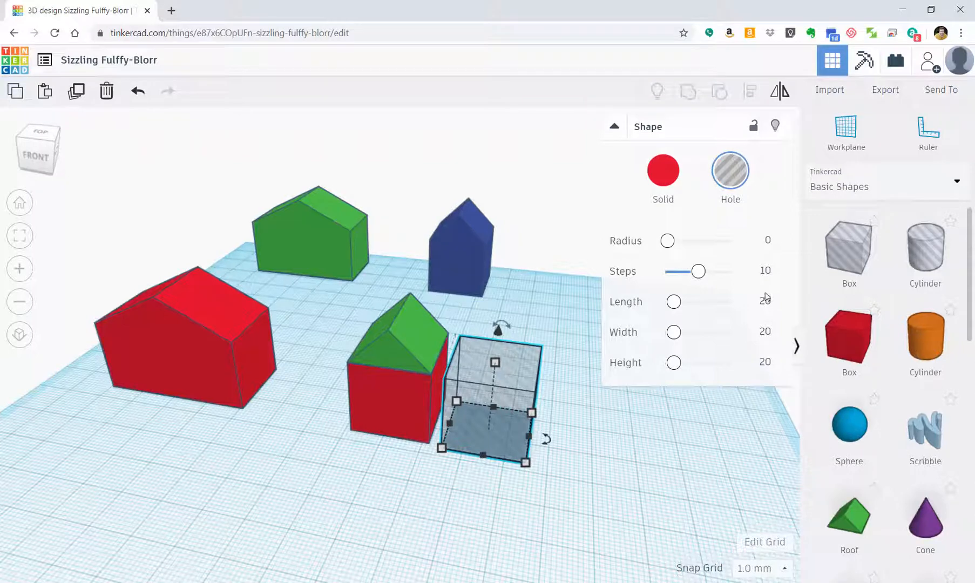
pyautogui.moveTo(702, 416)
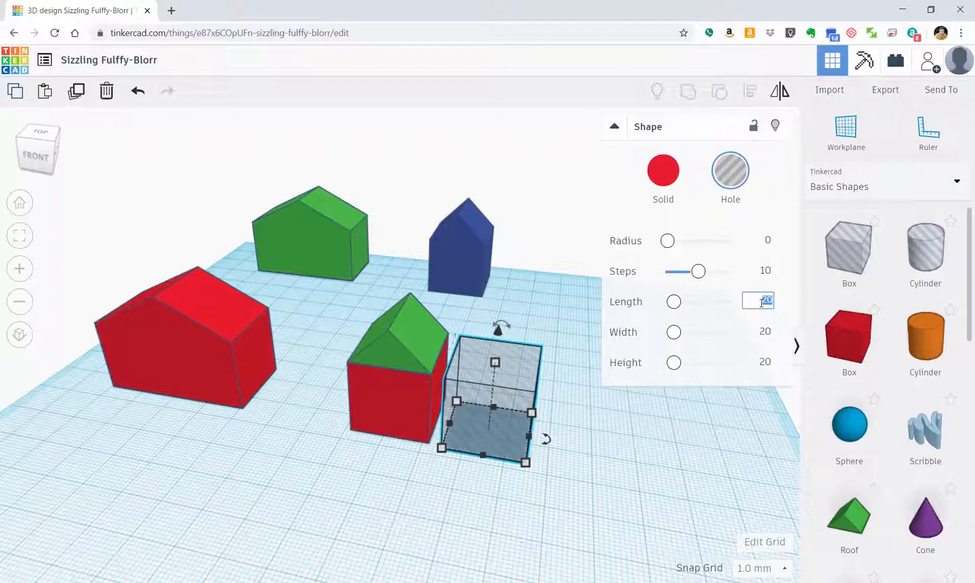
pyautogui.write('18')
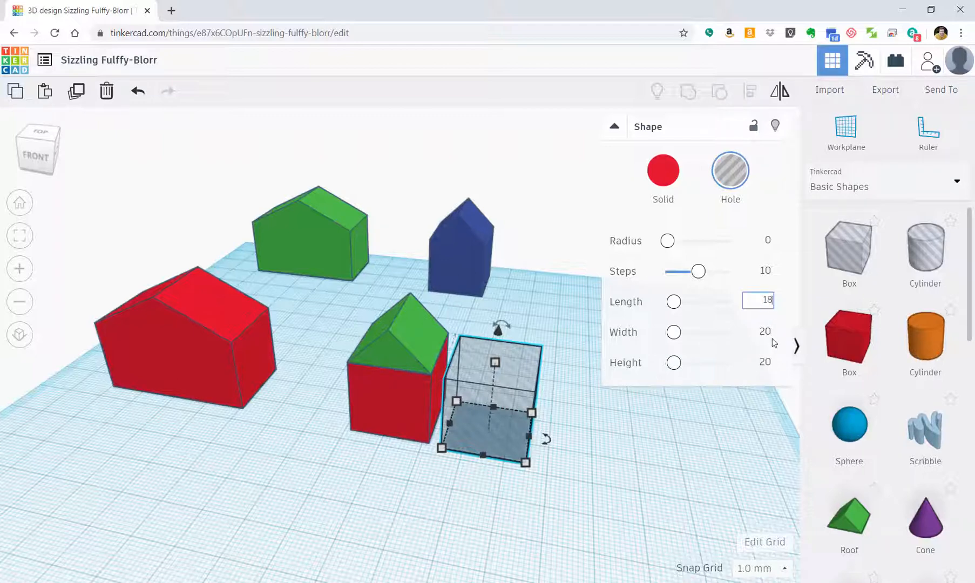
# Step: Set the hole box's width and height to 18 mm and move it into the base
pyautogui.click(757, 331)
pyautogui.write('18')
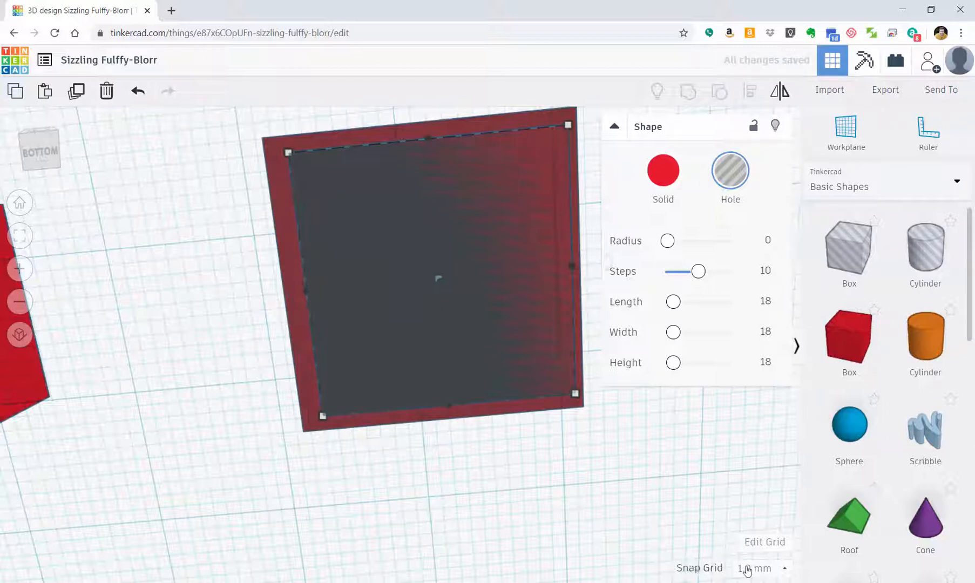
# Step: Set the snap grid to 0.5 mm and nudge the hole to the base's centre
pyautogui.click(760, 568)
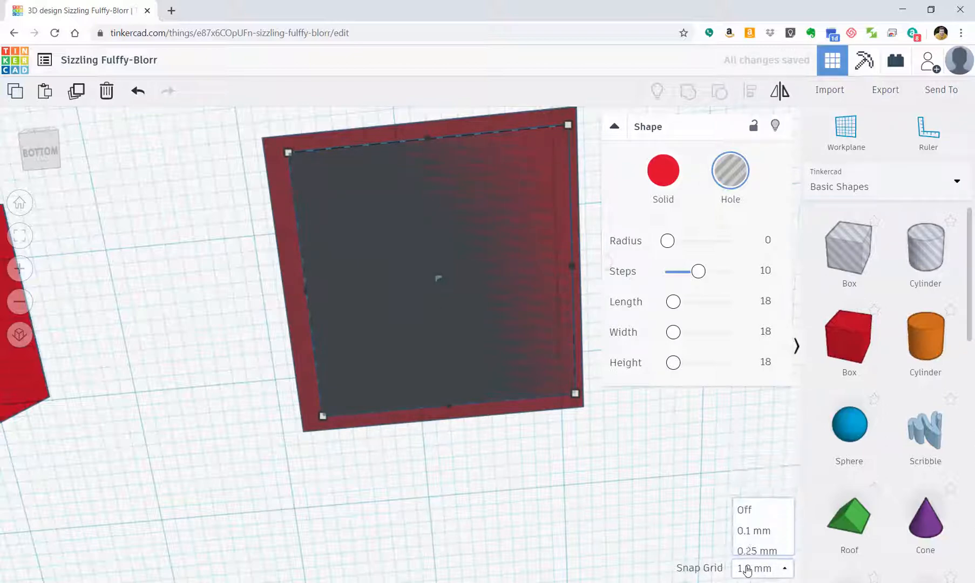
pyautogui.click(761, 568)
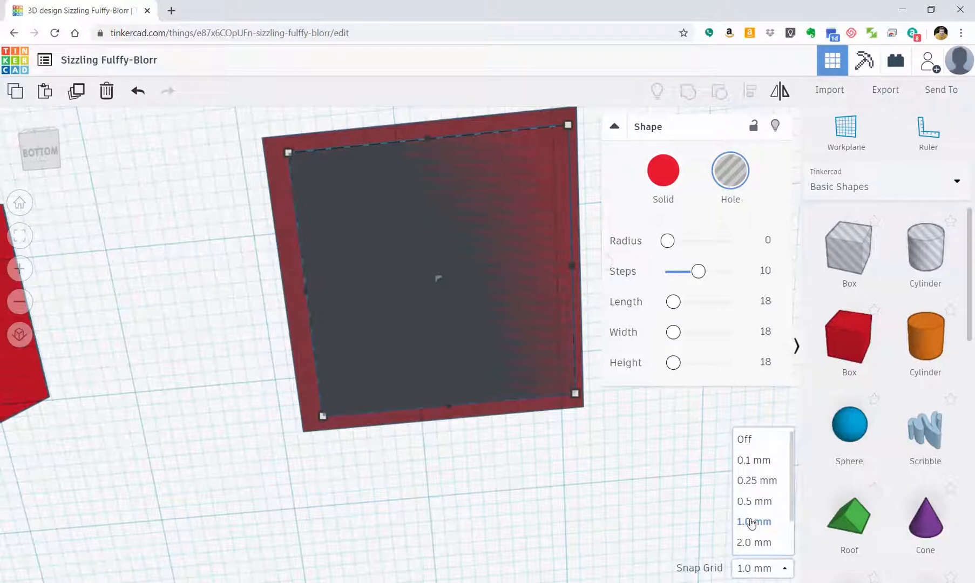
pyautogui.moveTo(753, 509)
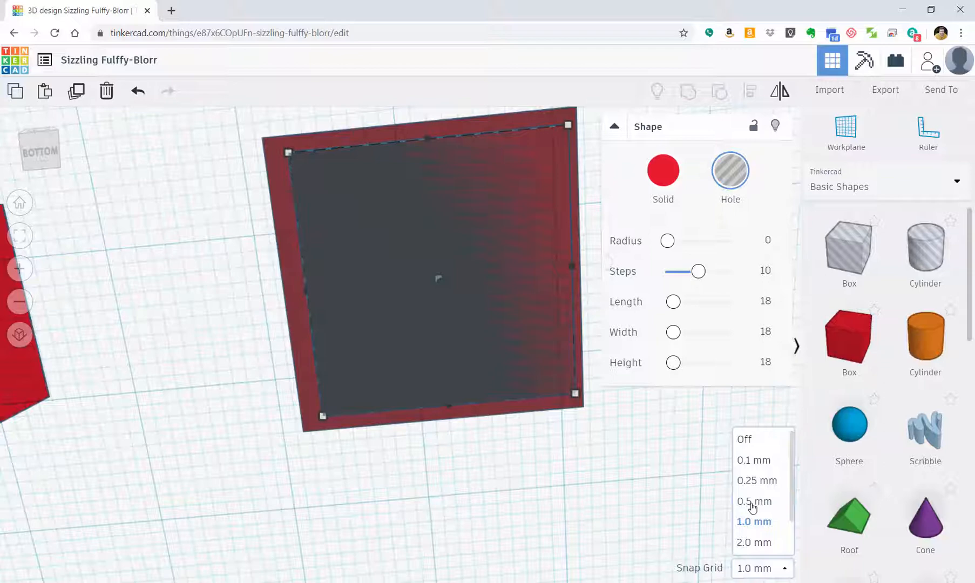
pyautogui.click(755, 501)
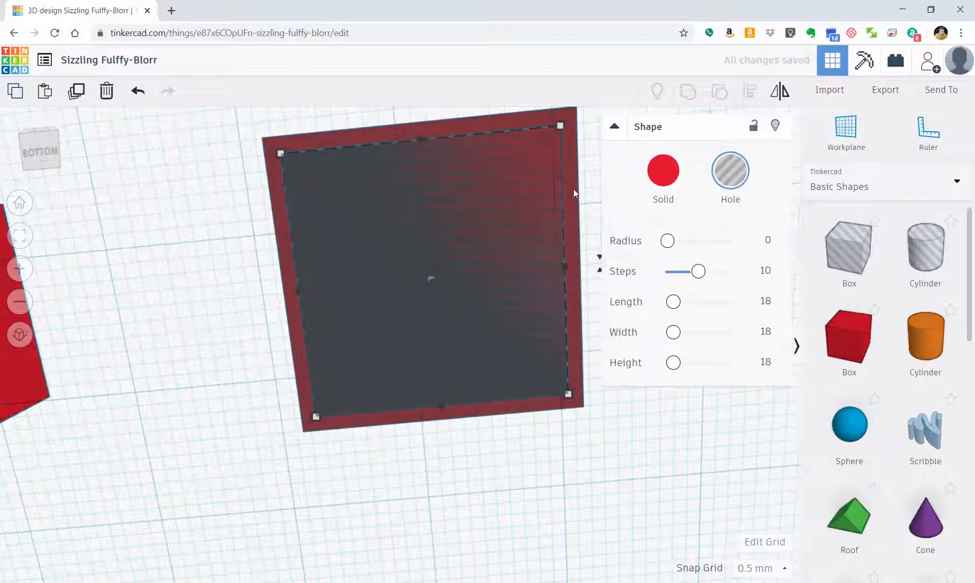
pyautogui.moveTo(810, 577)
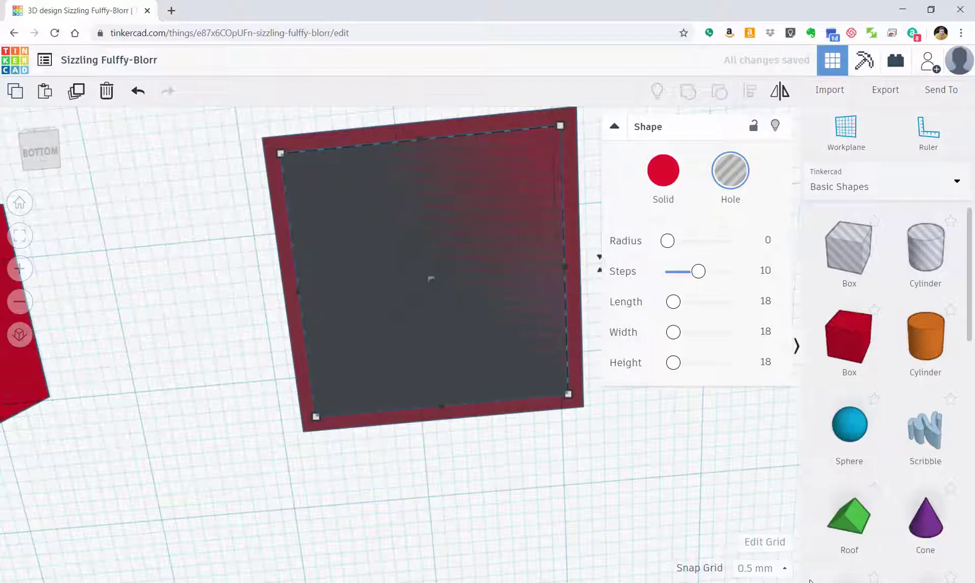
pyautogui.click(762, 567)
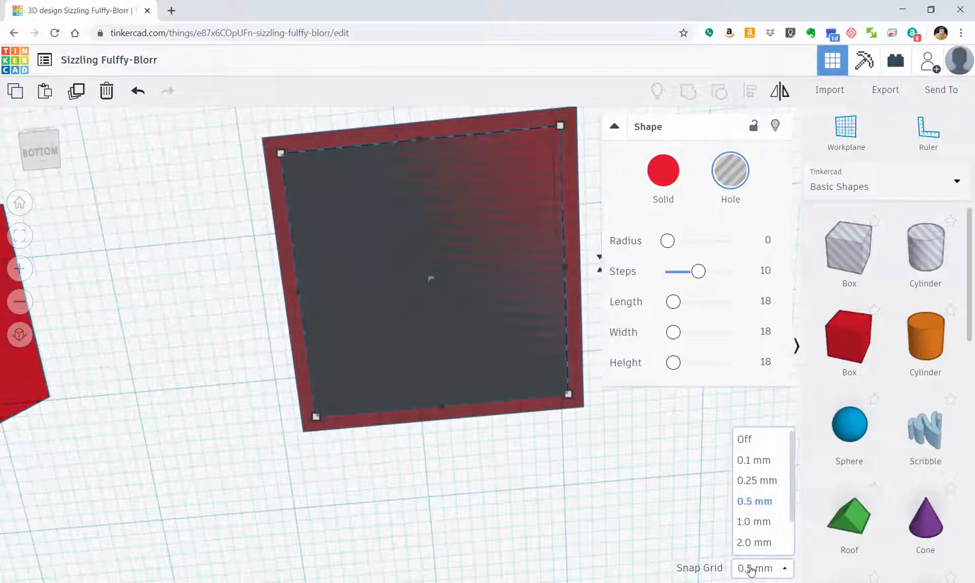
pyautogui.click(604, 506)
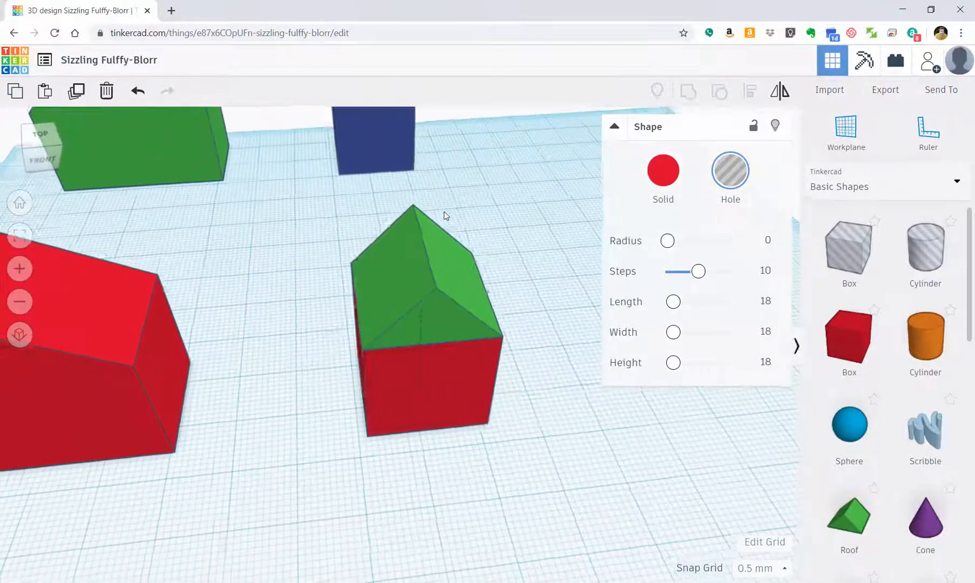
# Step: Group the base, roof and hole box into one hollow green house
pyautogui.click(425, 326)
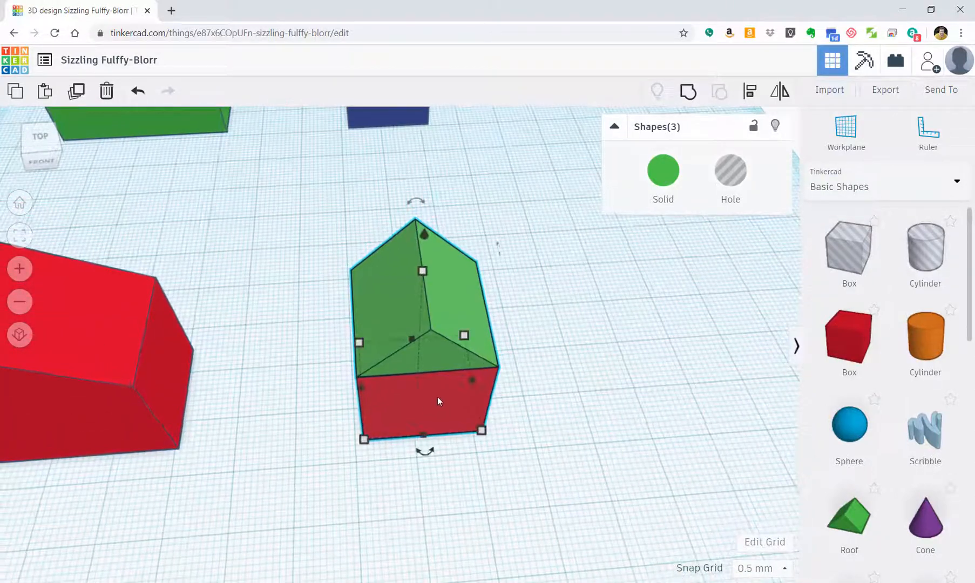
pyautogui.moveTo(688, 92)
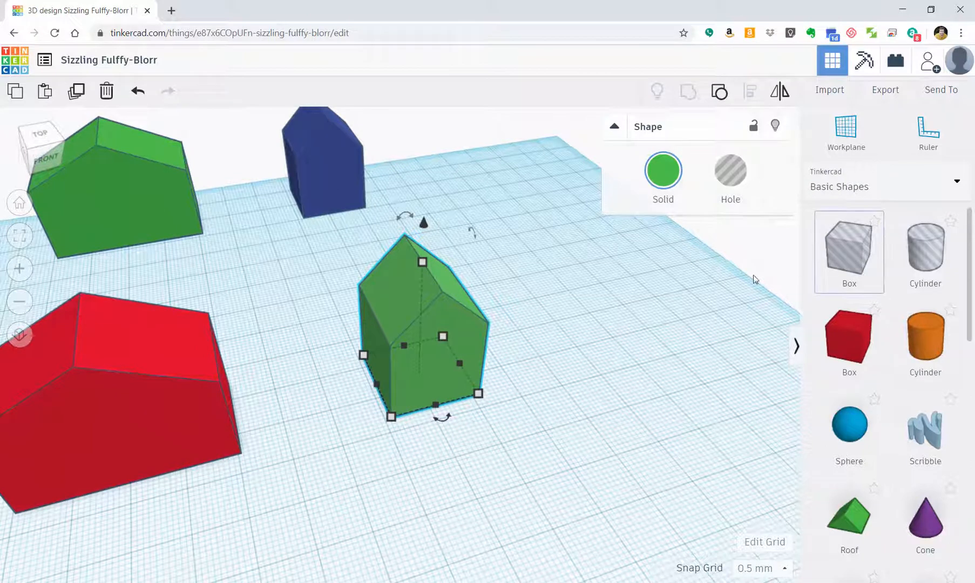
pyautogui.moveTo(794, 264)
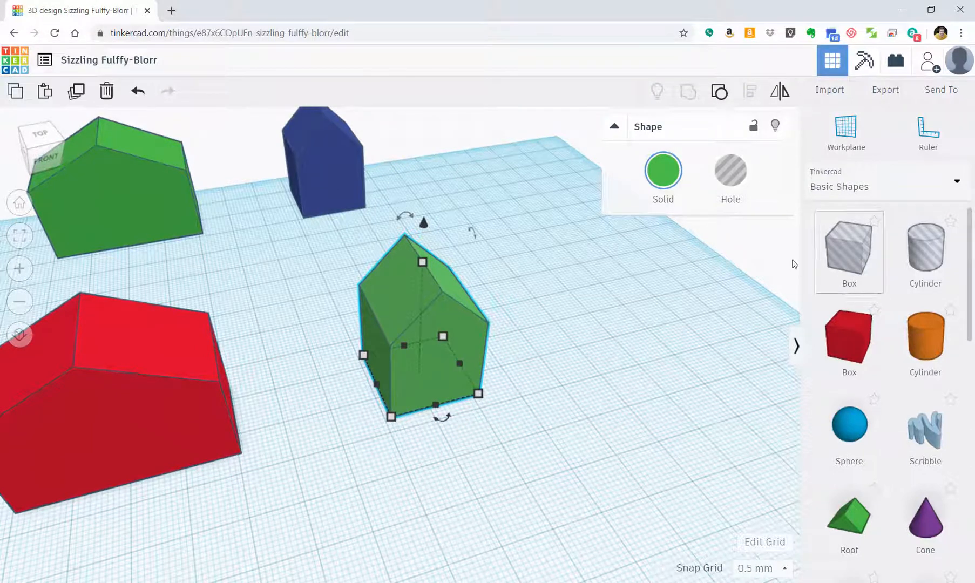
pyautogui.moveTo(849, 255)
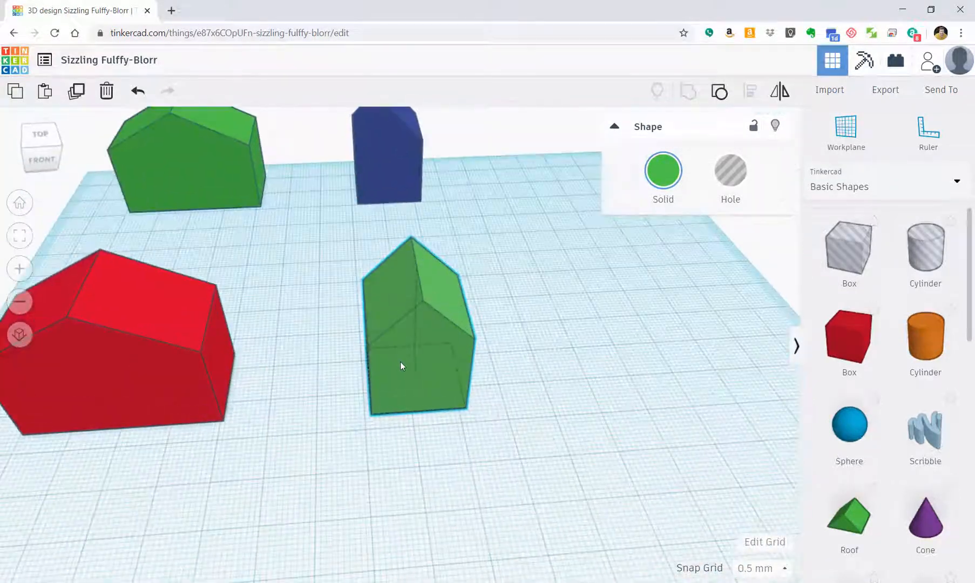
pyautogui.click(413, 342)
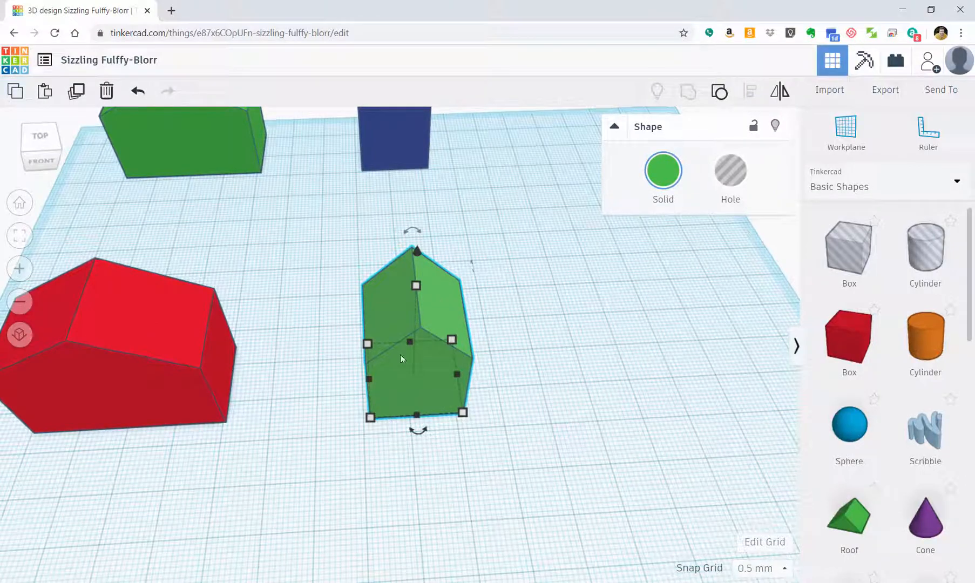
pyautogui.moveTo(399, 321)
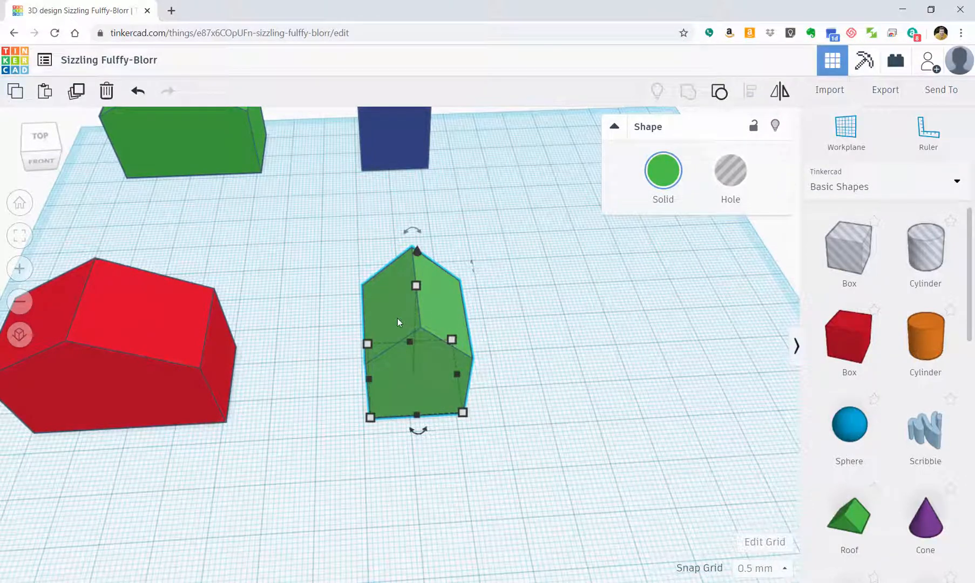